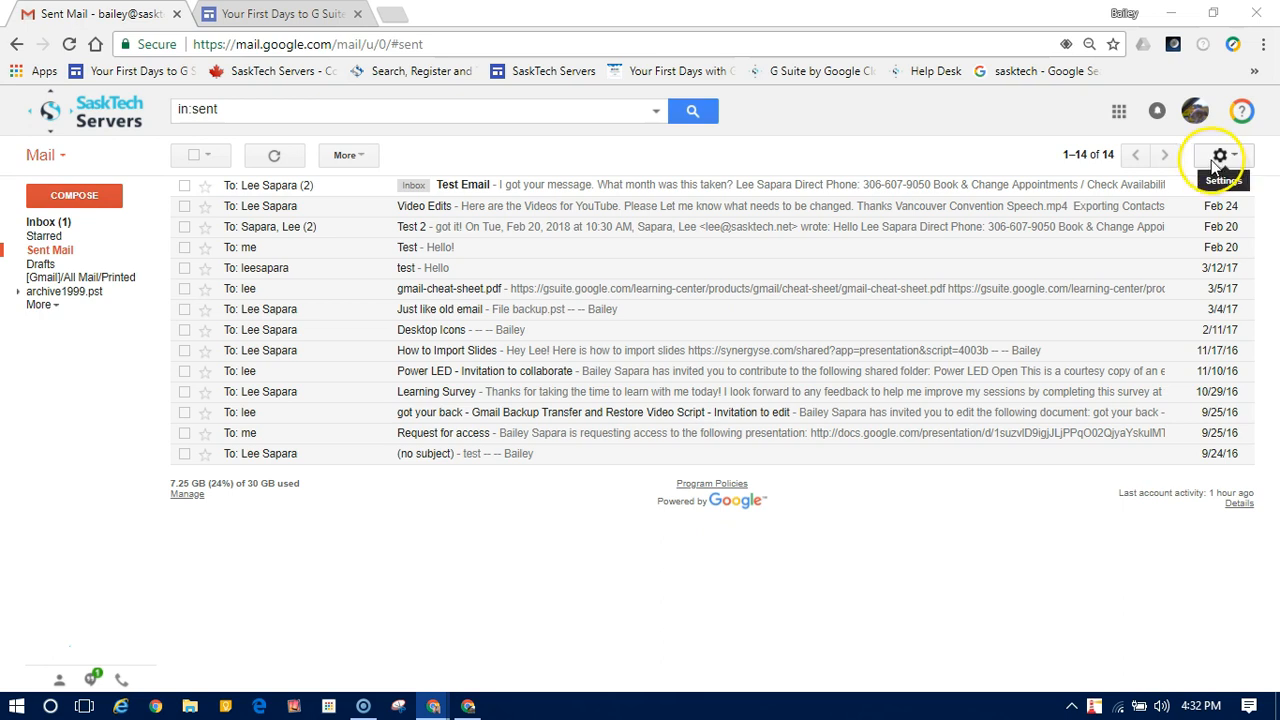
Open Gmail's full Settings page from the gear menu
{"action": "left_click", "coordinate": [1219, 155]}
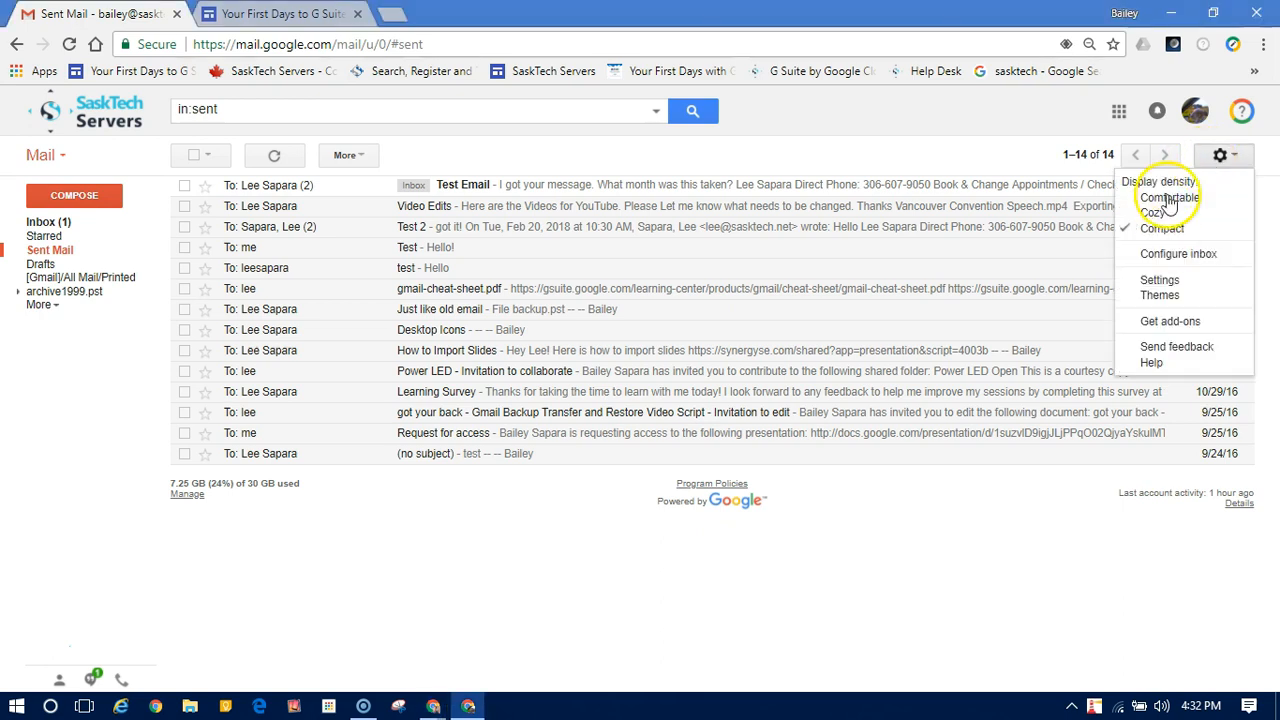
{"action": "mouse_move", "coordinate": [1183, 285]}
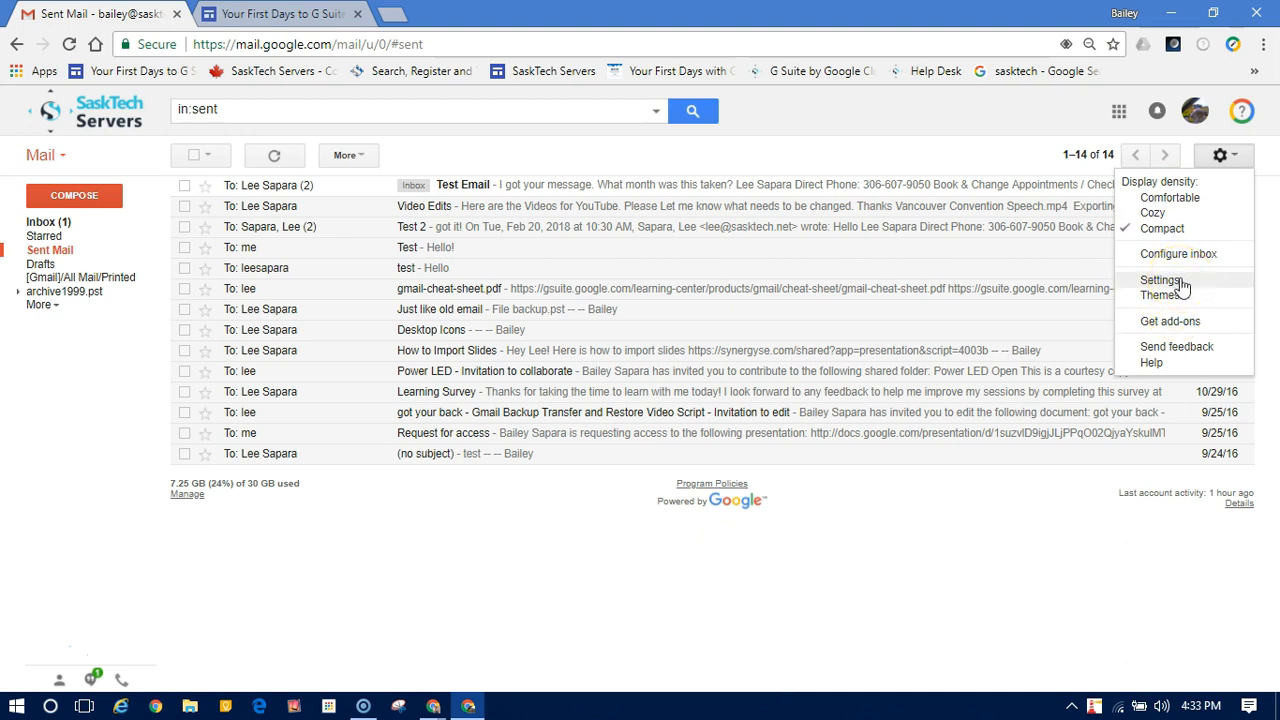
{"action": "left_click", "coordinate": [1162, 279]}
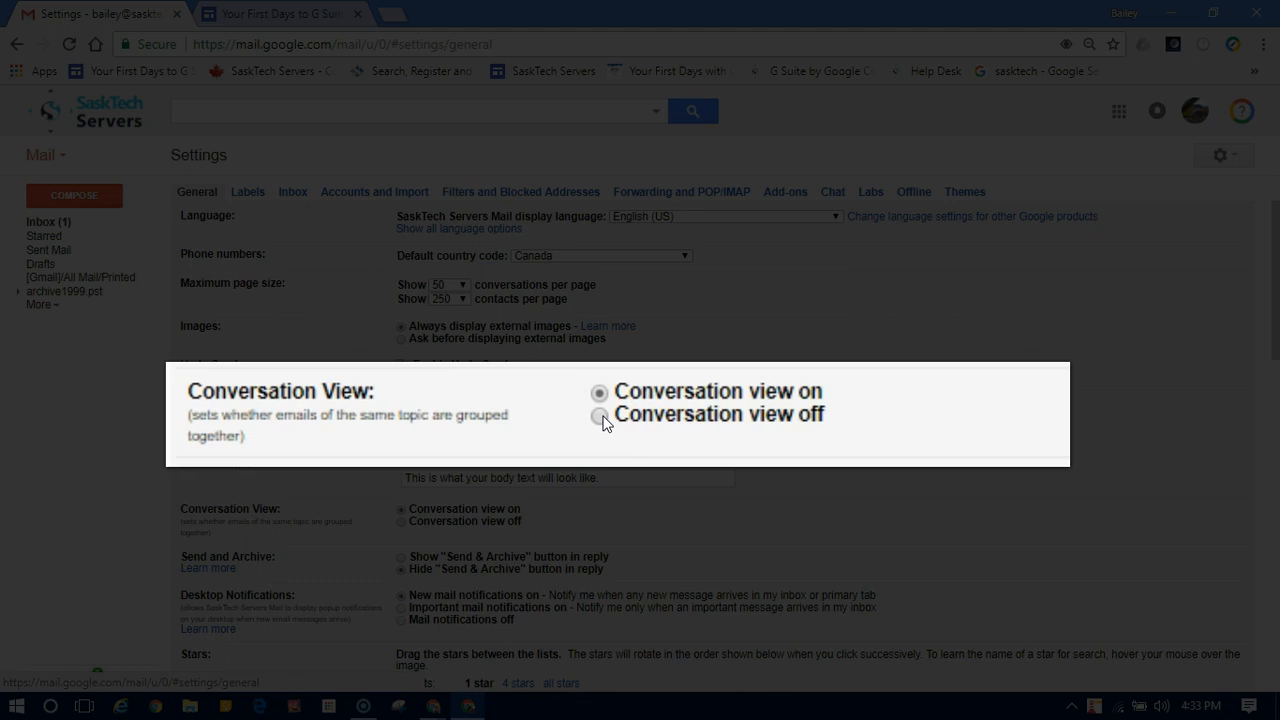
Select 'Conversation view off' in General settings and save the changes
{"action": "left_click", "coordinate": [599, 415]}
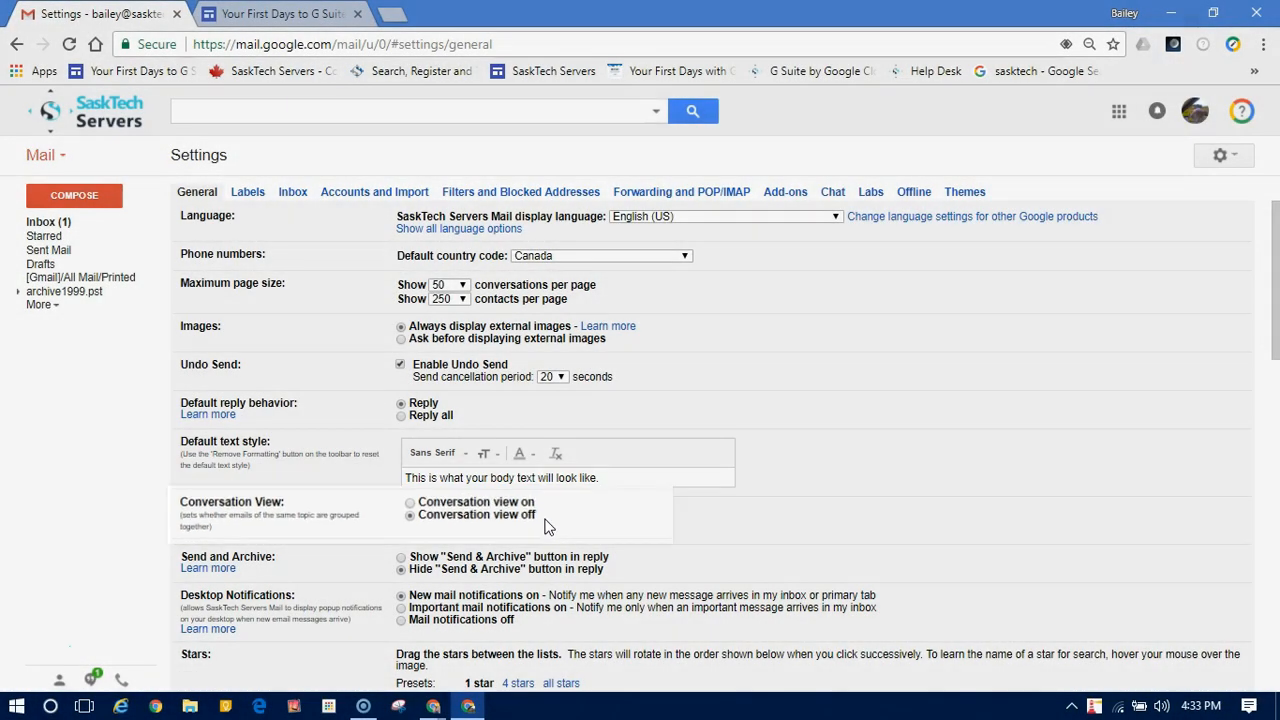
{"action": "scroll", "scroll_direction": "down", "scroll_amount": 3}
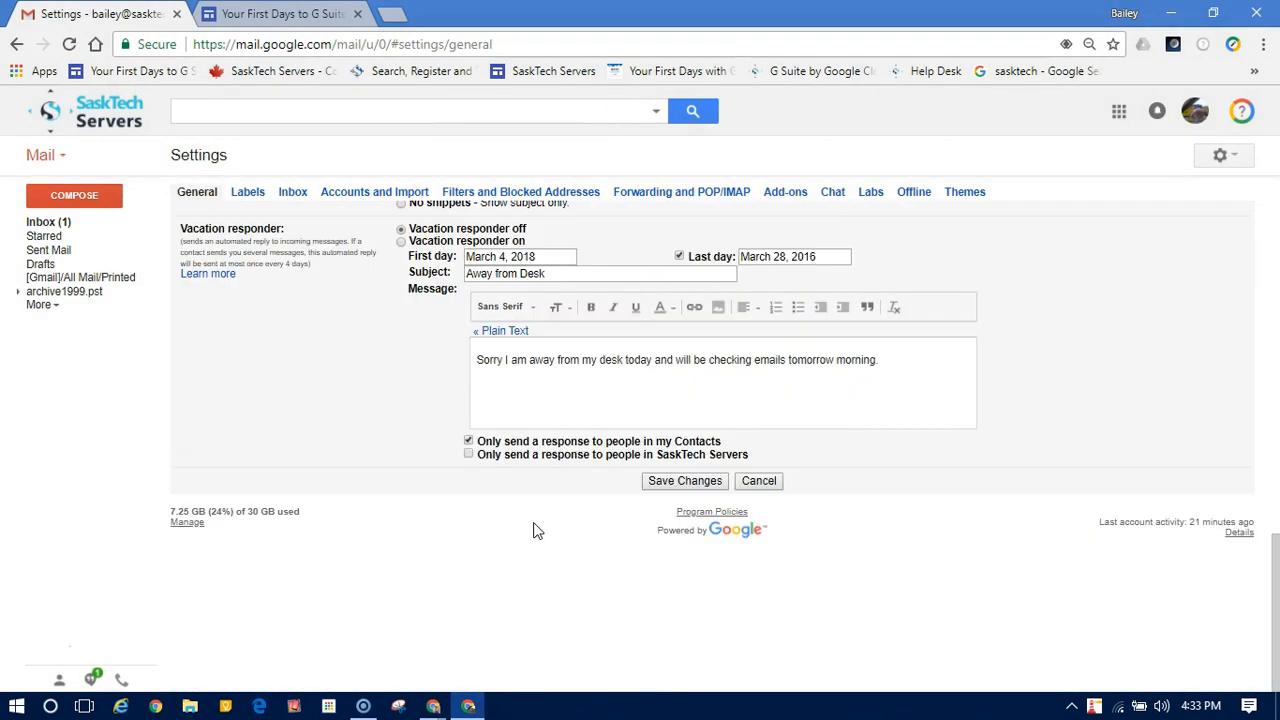
{"action": "left_click", "coordinate": [684, 481]}
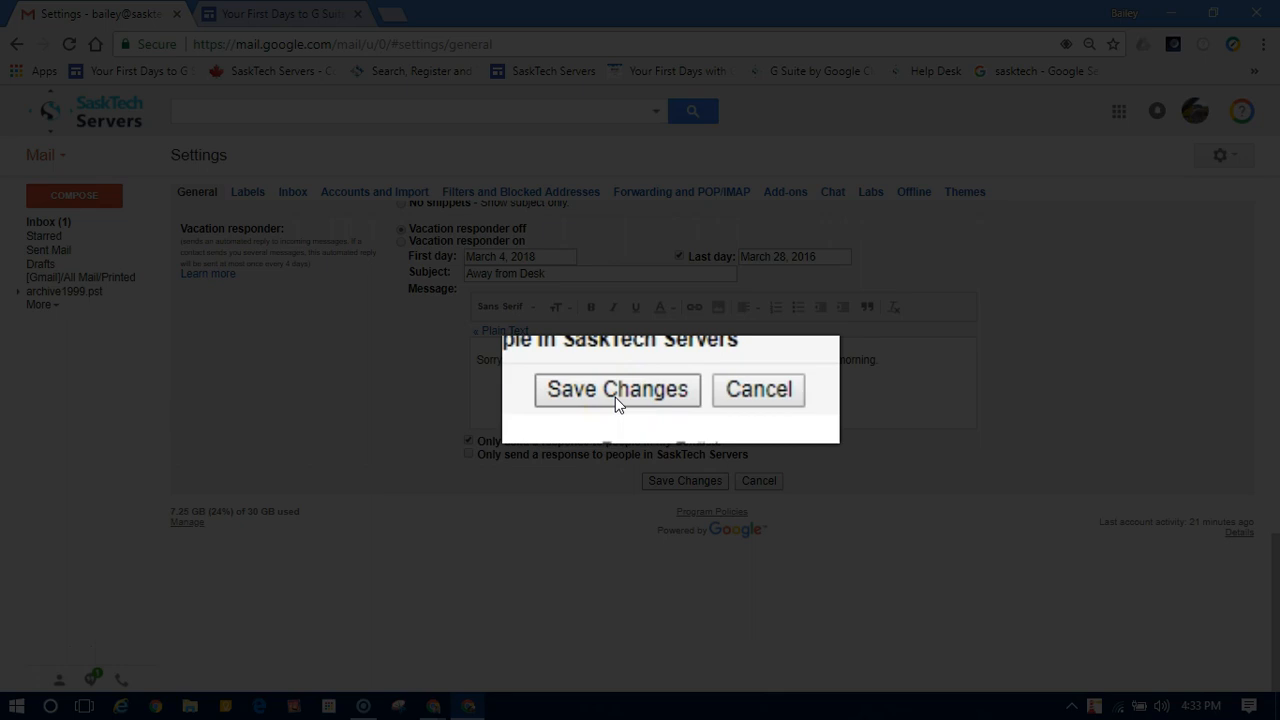
{"action": "left_click", "coordinate": [617, 389]}
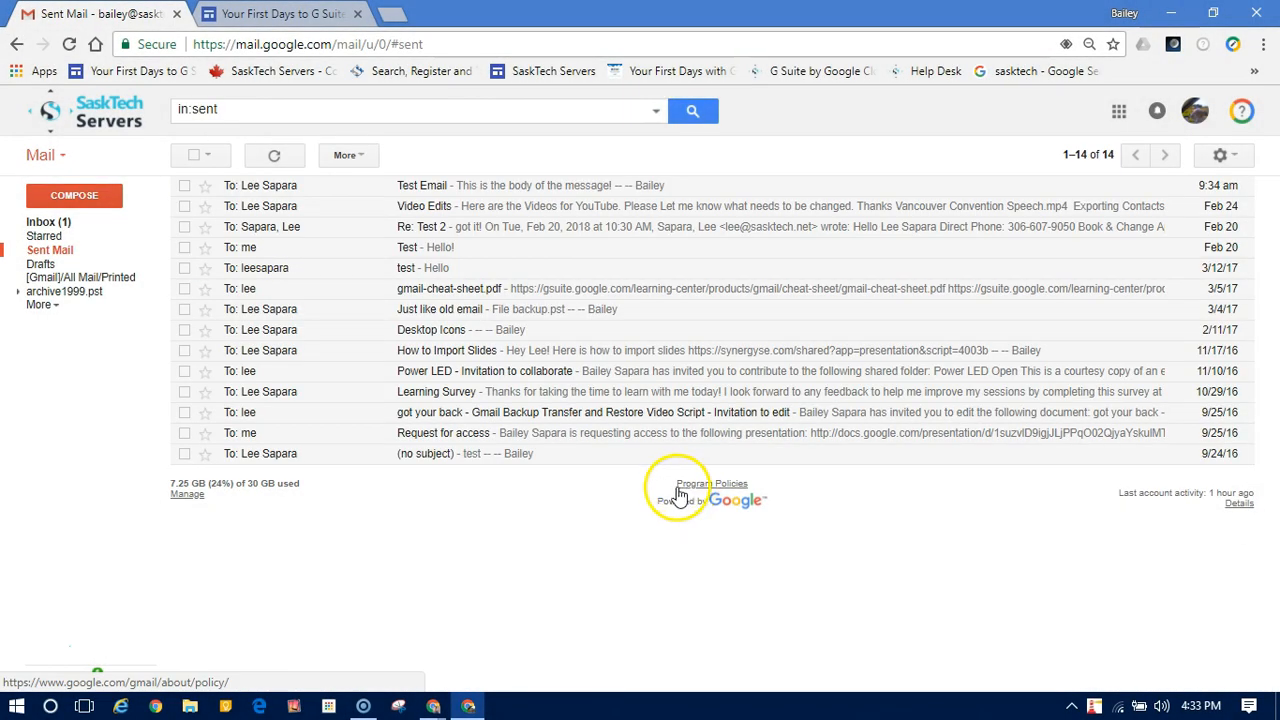
{"action": "mouse_move", "coordinate": [115, 250]}
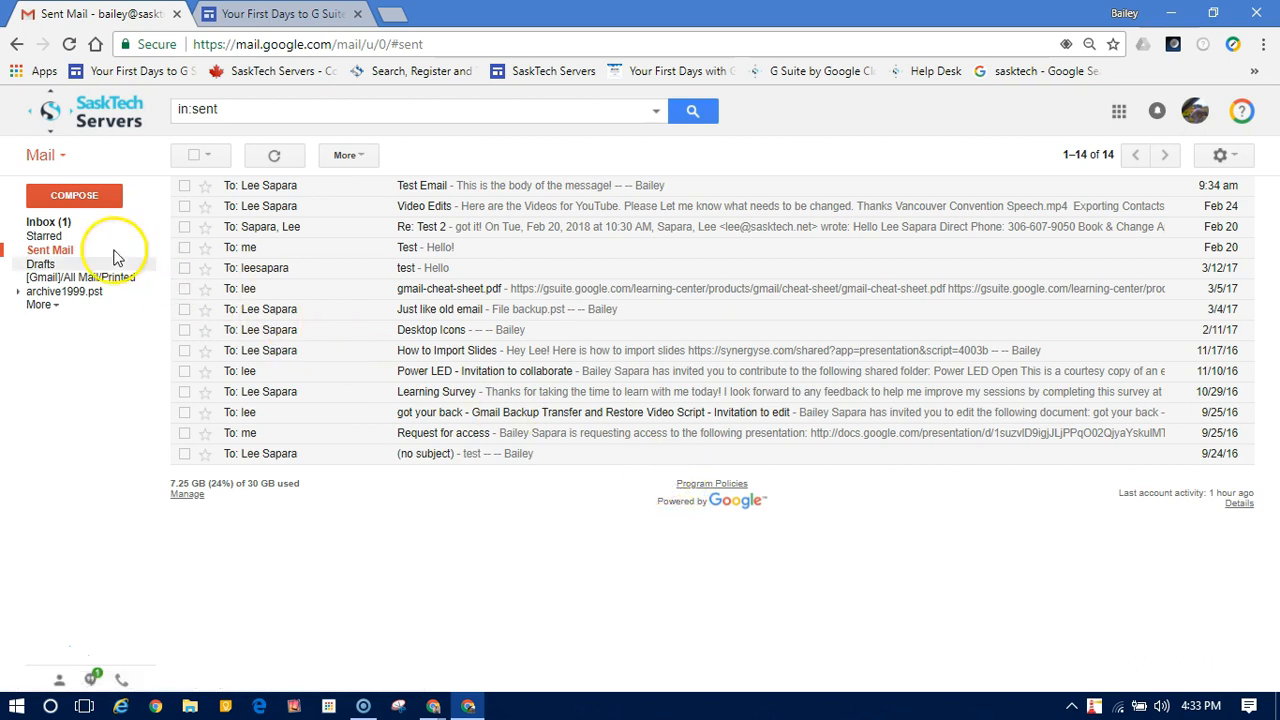
Read the Re: Test Email reply in the inbox, then return to the inbox list
{"action": "left_click", "coordinate": [41, 222]}
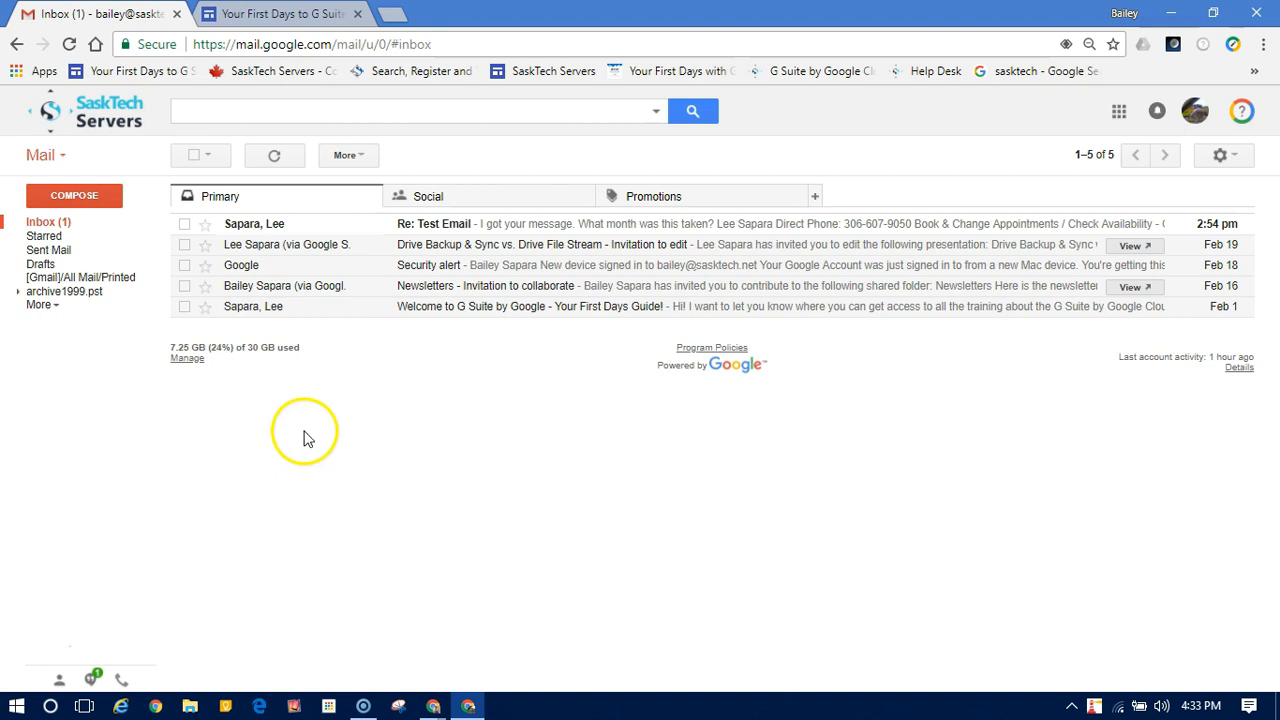
{"action": "mouse_move", "coordinate": [547, 305]}
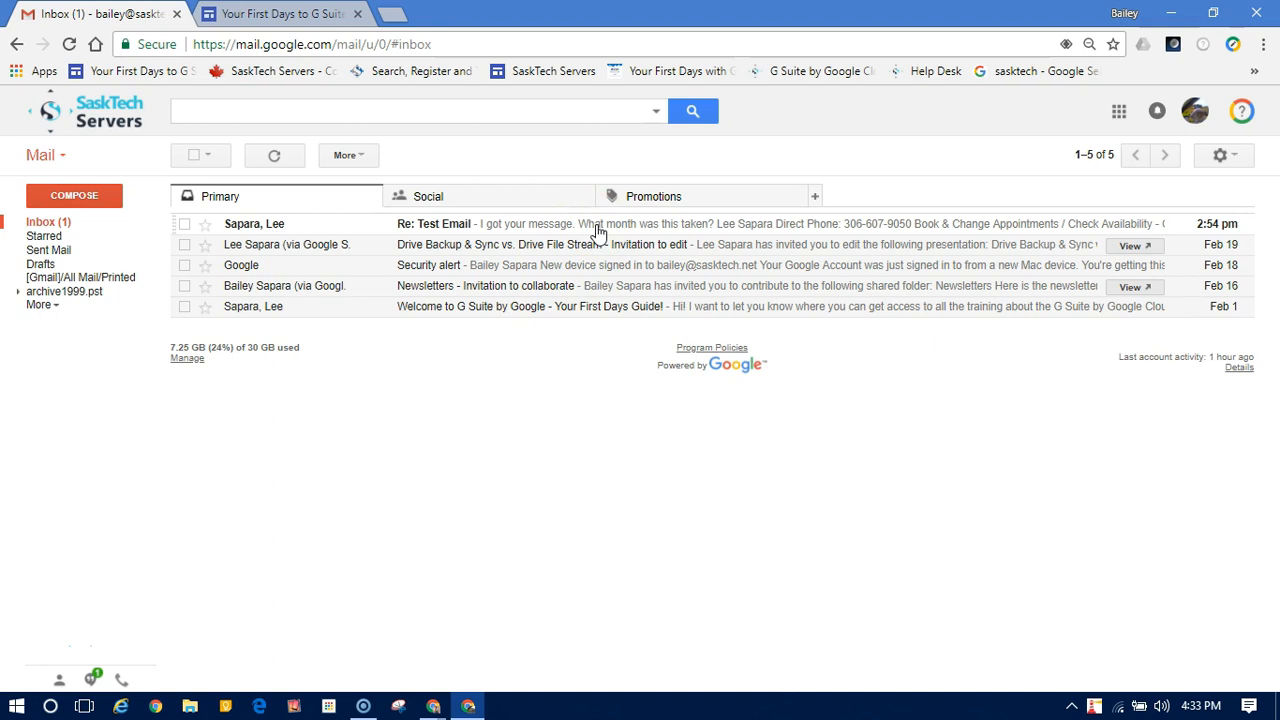
{"action": "left_click", "coordinate": [434, 223]}
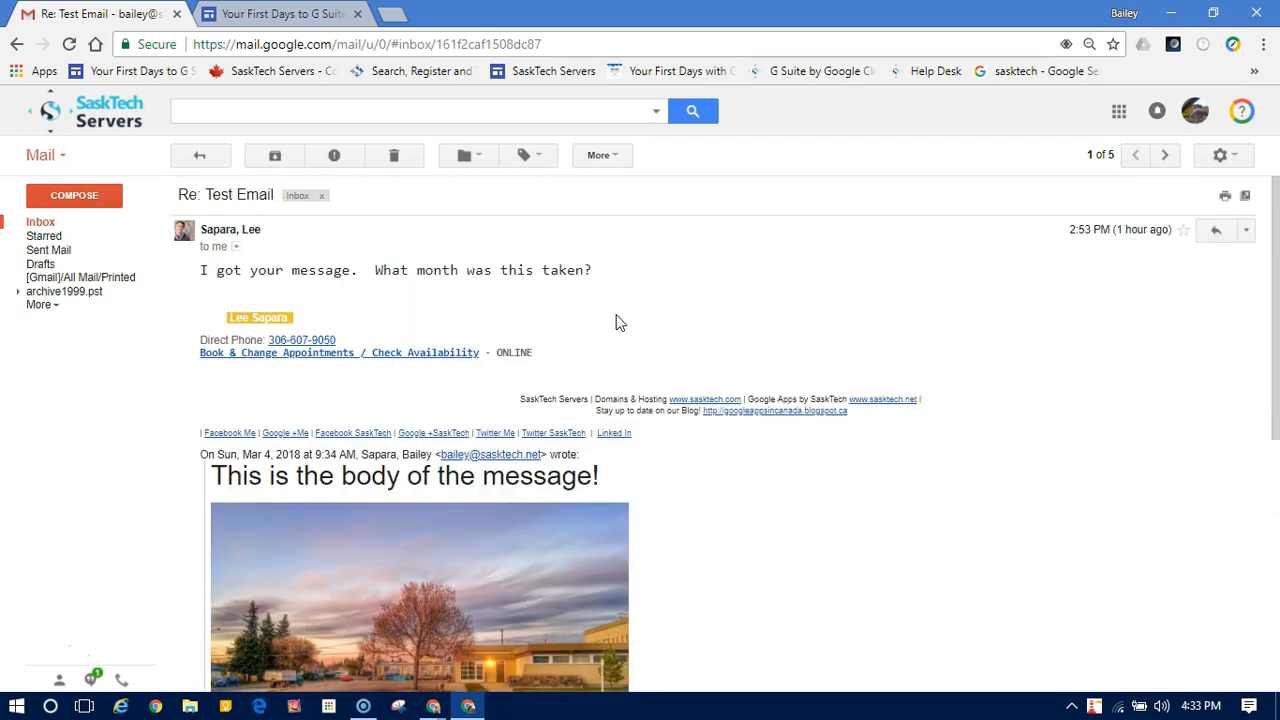
{"action": "left_click", "coordinate": [199, 155]}
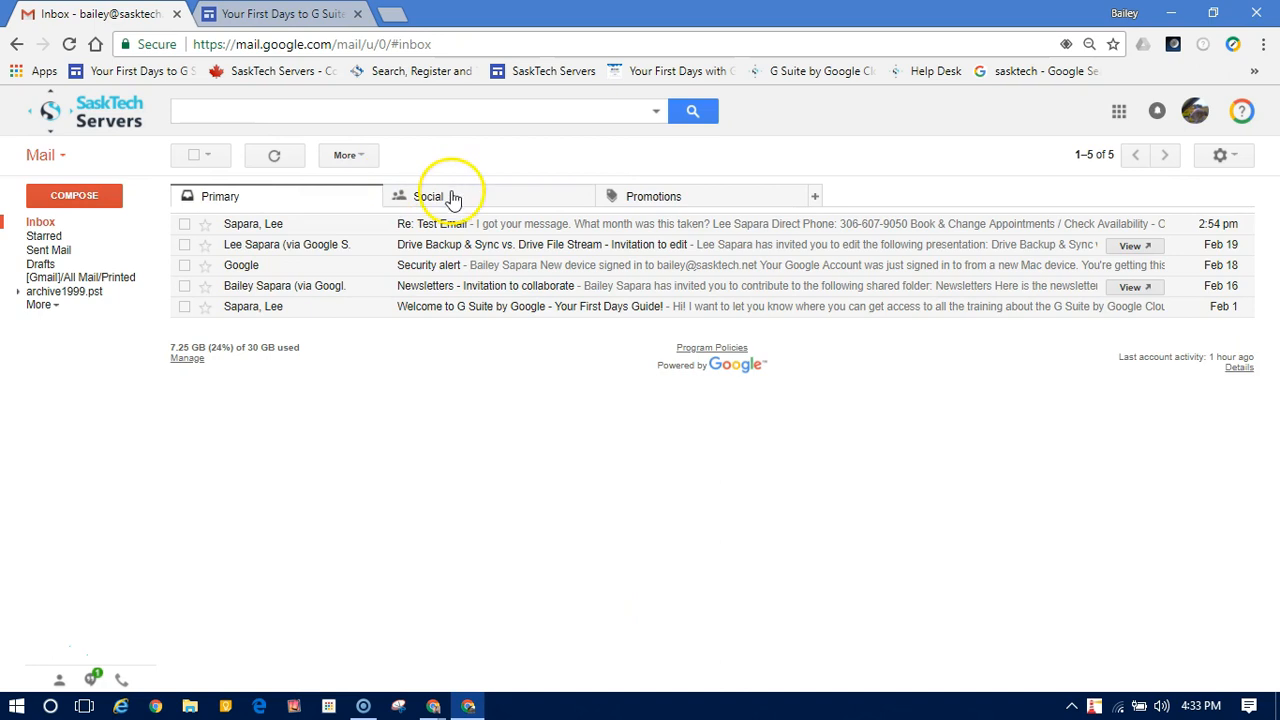
Reopen Settings to turn conversation view back on, then open the Test Email thread
{"action": "left_click", "coordinate": [1219, 155]}
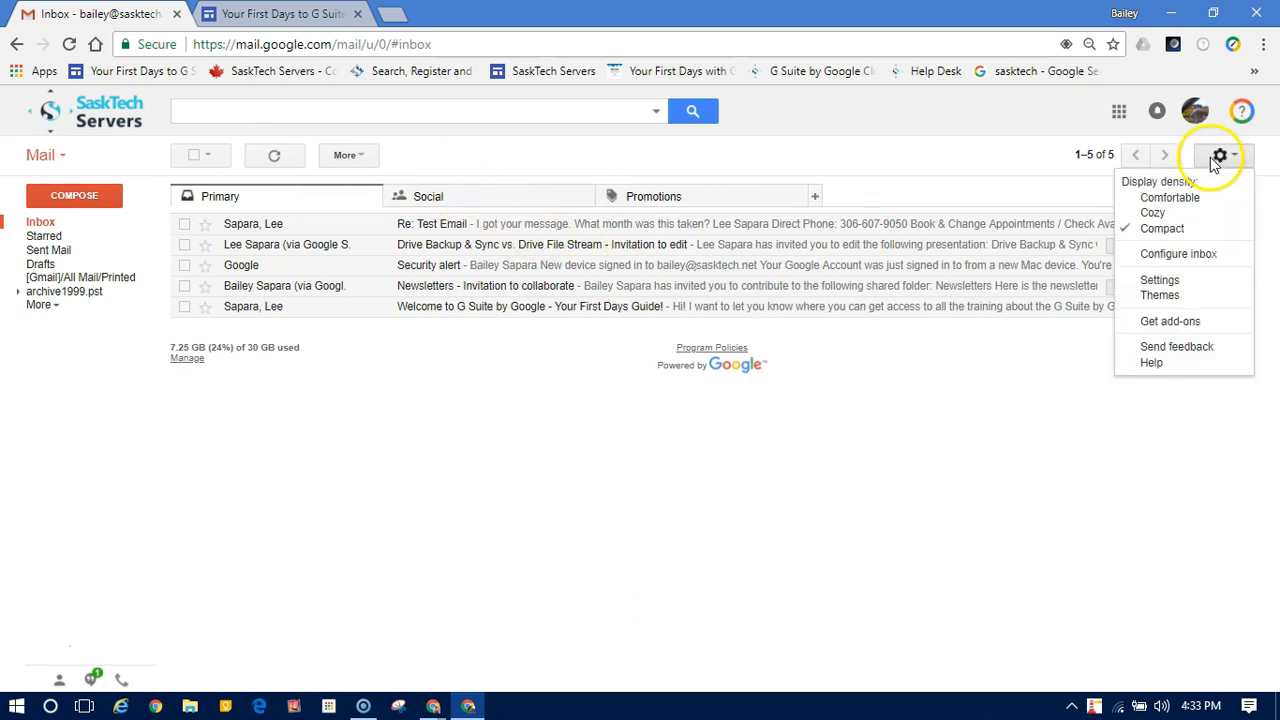
{"action": "left_click", "coordinate": [1159, 280]}
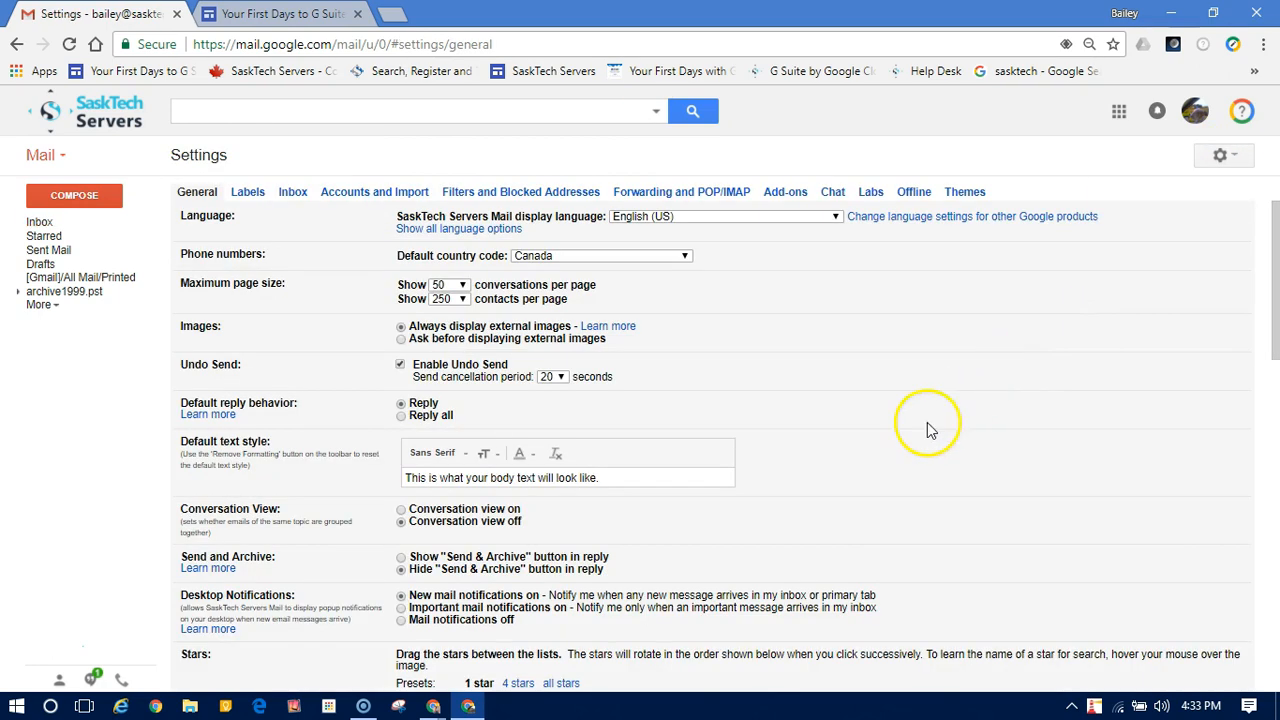
{"action": "scroll", "scroll_direction": "down", "scroll_amount": 3}
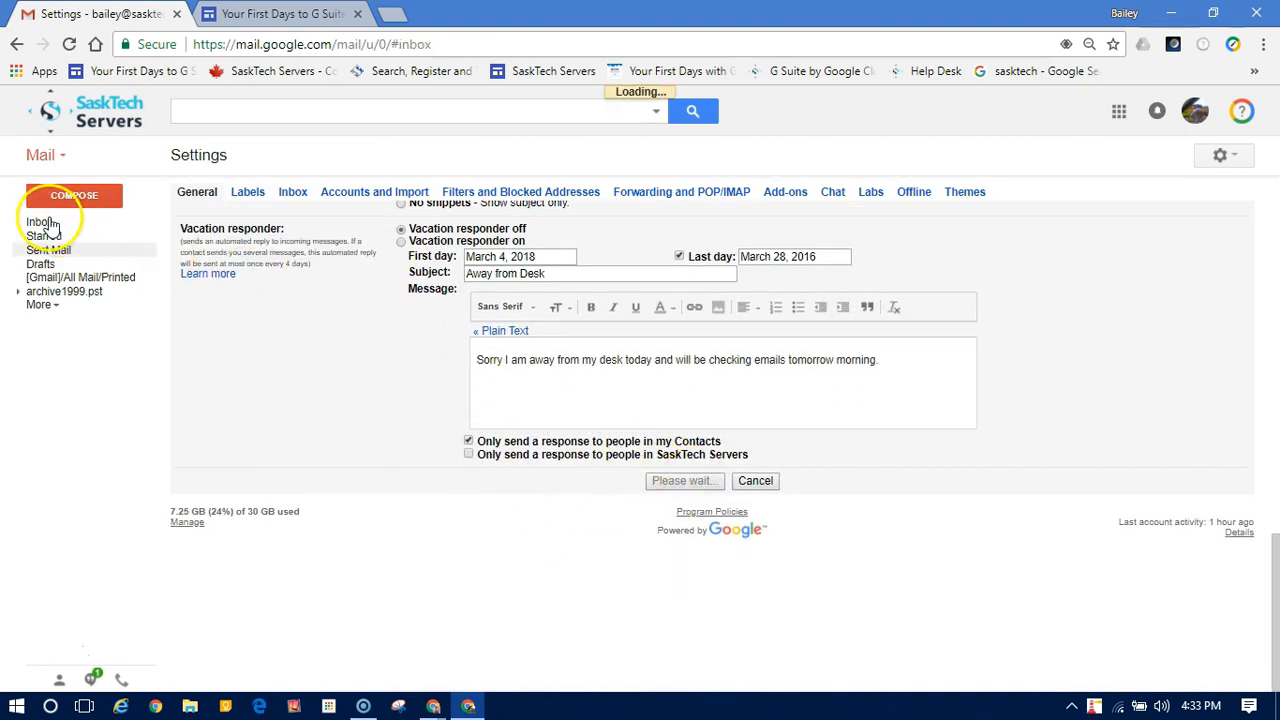
{"action": "left_click", "coordinate": [40, 221]}
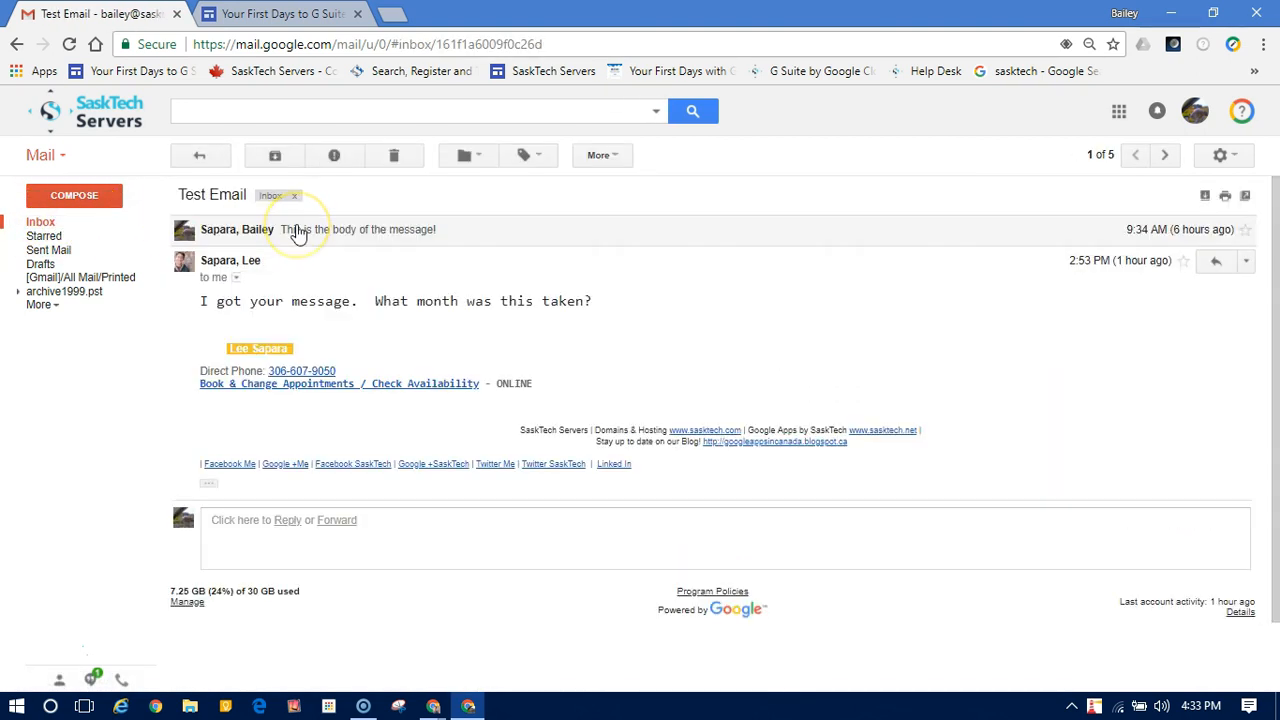
{"action": "mouse_move", "coordinate": [335, 238]}
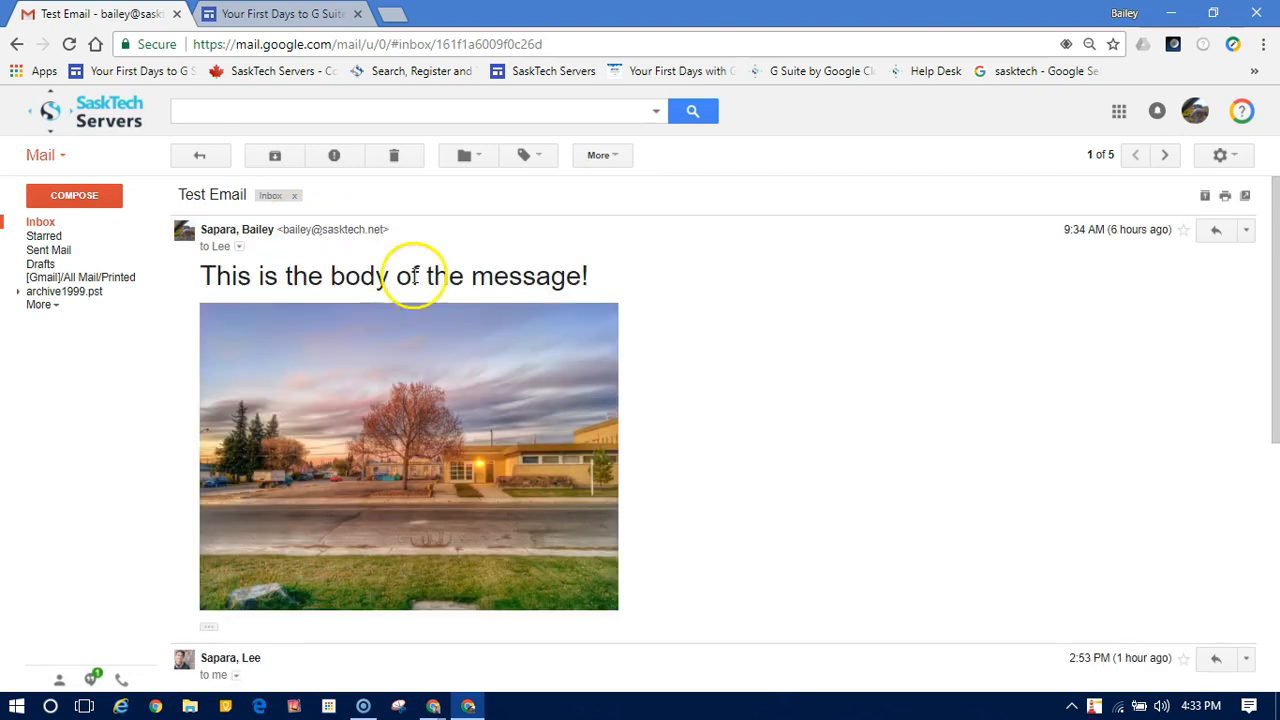
Scroll through the Test Email thread from the original photo message to Lee's reply
{"action": "scroll", "scroll_direction": "down", "scroll_amount": 3}
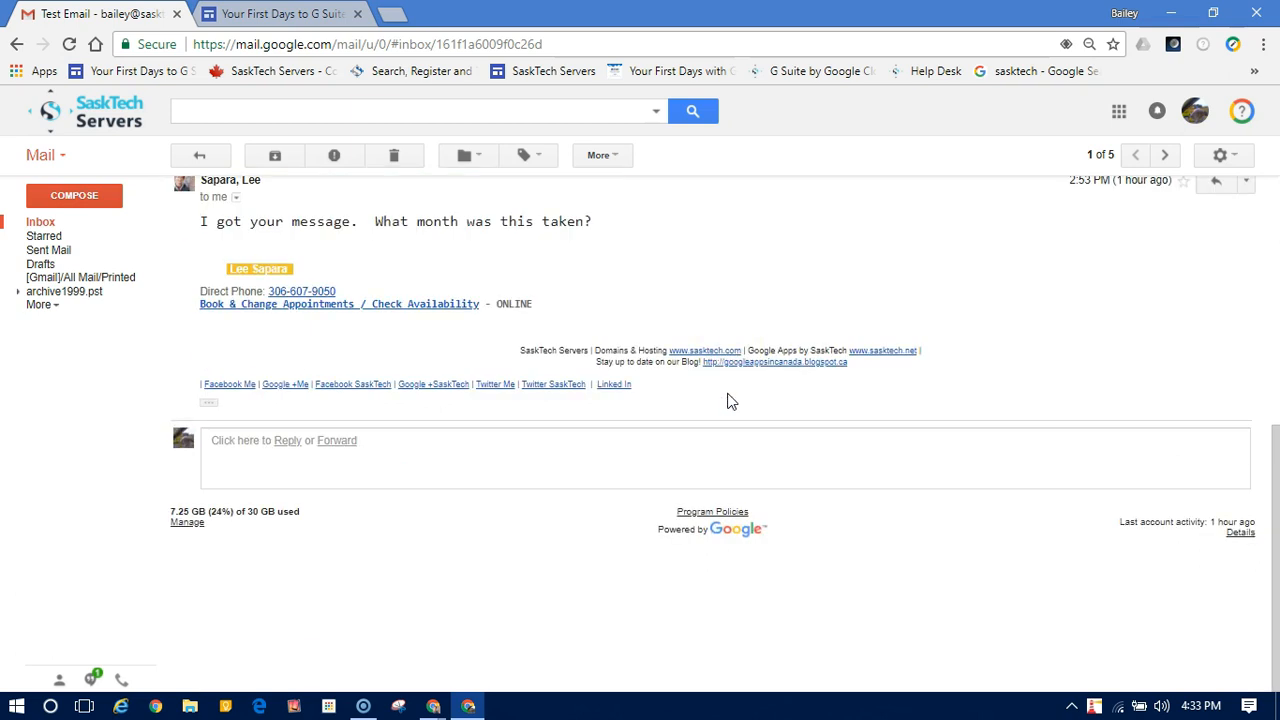